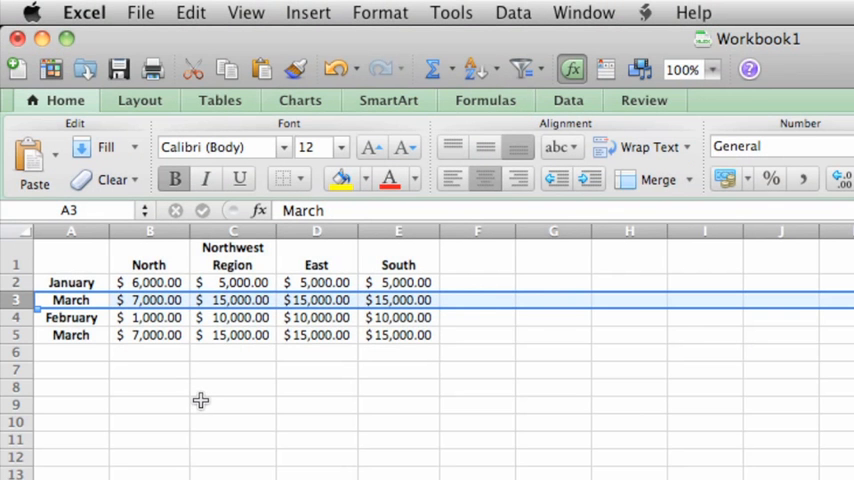
{"action": "mouse_move", "coordinate": [762, 58]}
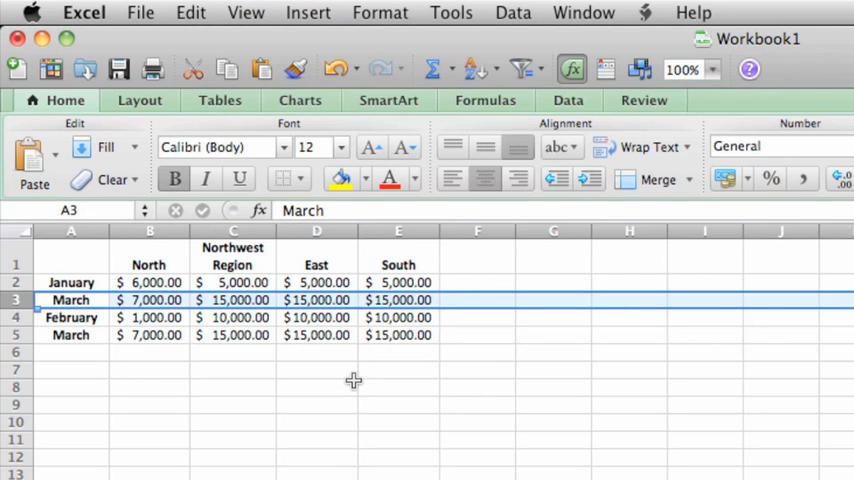
{"action": "mouse_move", "coordinate": [118, 69]}
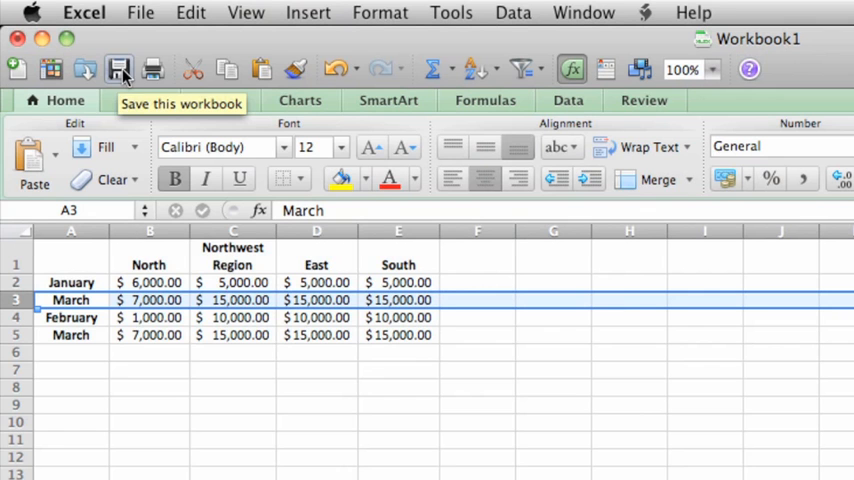
Start saving the workbook from the File menu as Excel Basics.xlsx
{"action": "left_click", "coordinate": [140, 12]}
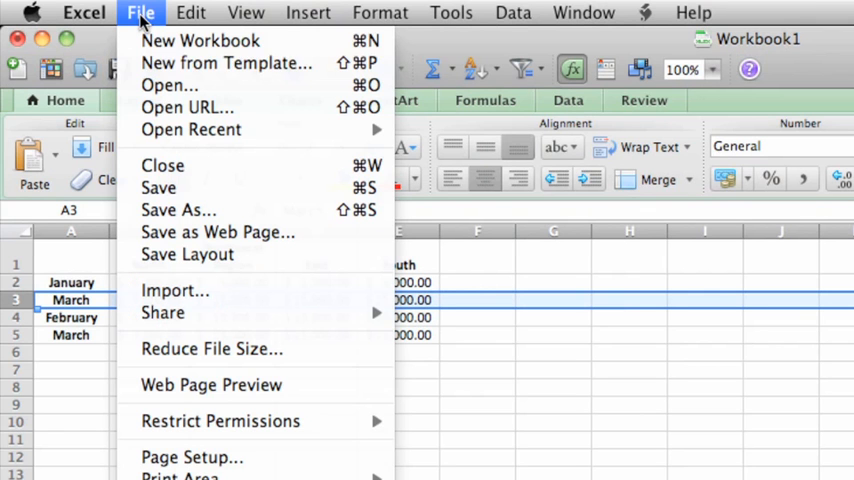
{"action": "mouse_move", "coordinate": [245, 188]}
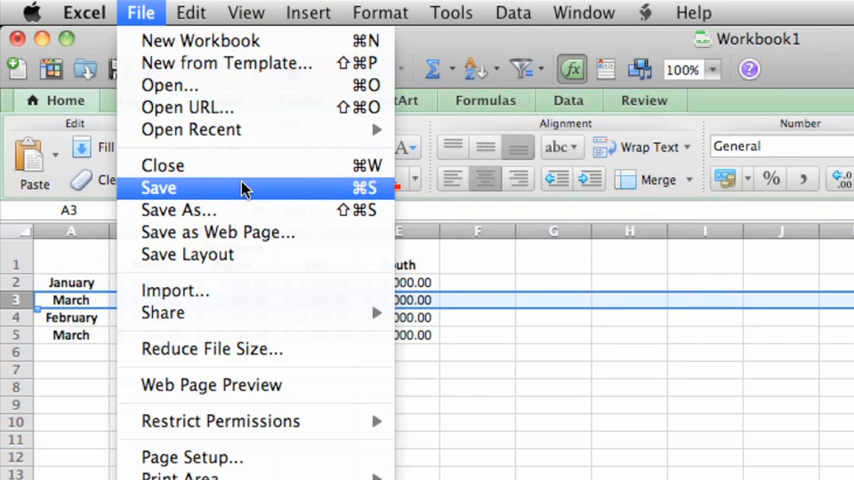
{"action": "left_click", "coordinate": [158, 188]}
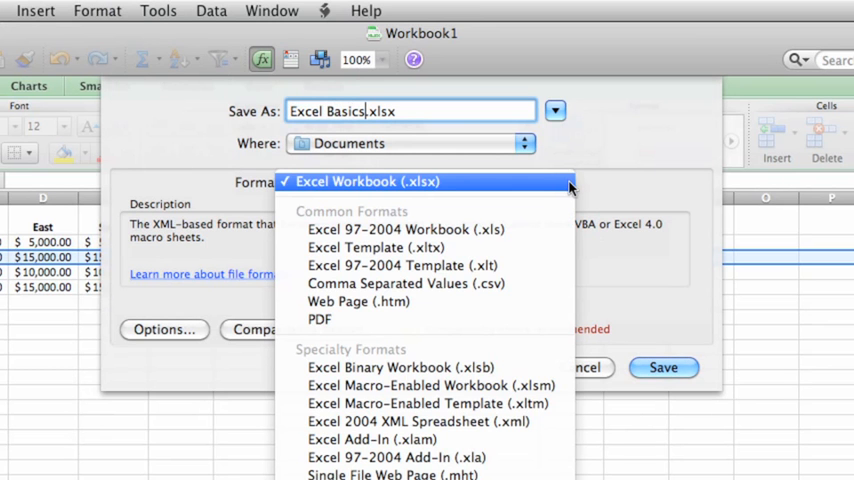
{"action": "mouse_move", "coordinate": [425, 367]}
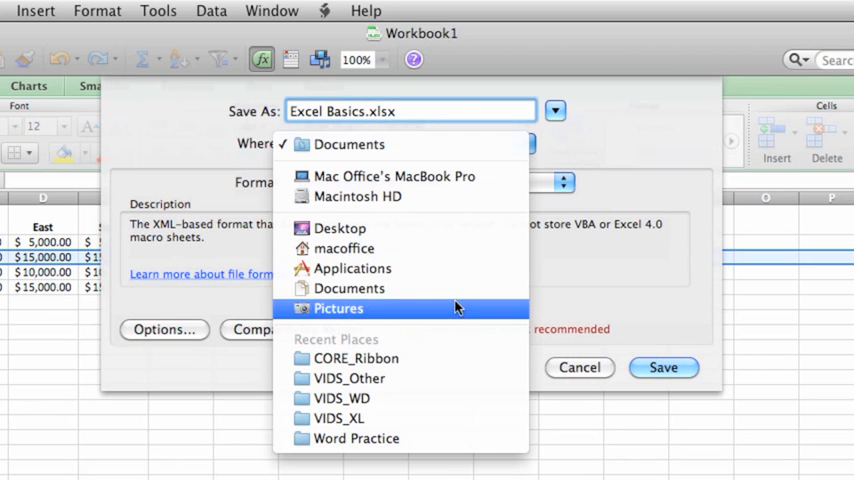
{"action": "mouse_move", "coordinate": [578, 158]}
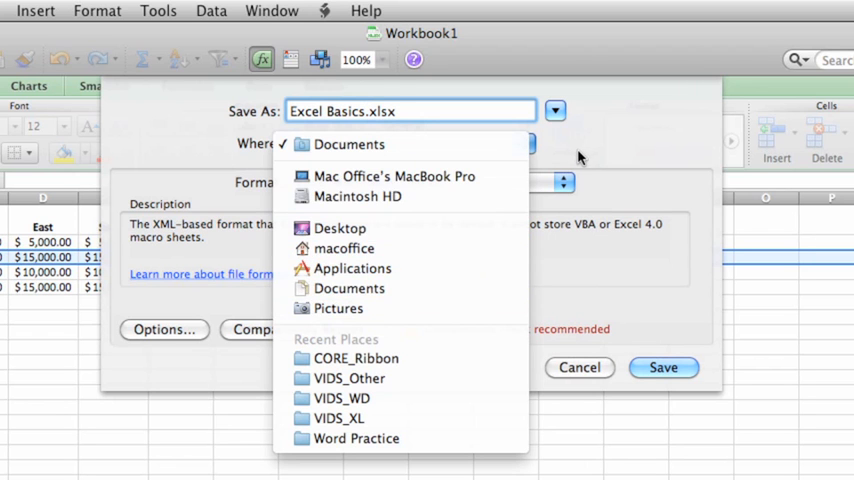
Create an 'Excel Practice' folder in Documents and save the workbook there
{"action": "left_click", "coordinate": [349, 144]}
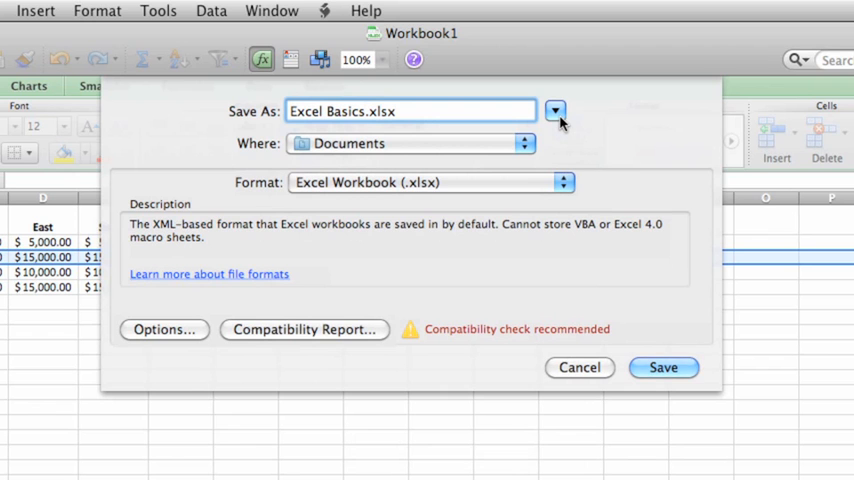
{"action": "left_click", "coordinate": [555, 111]}
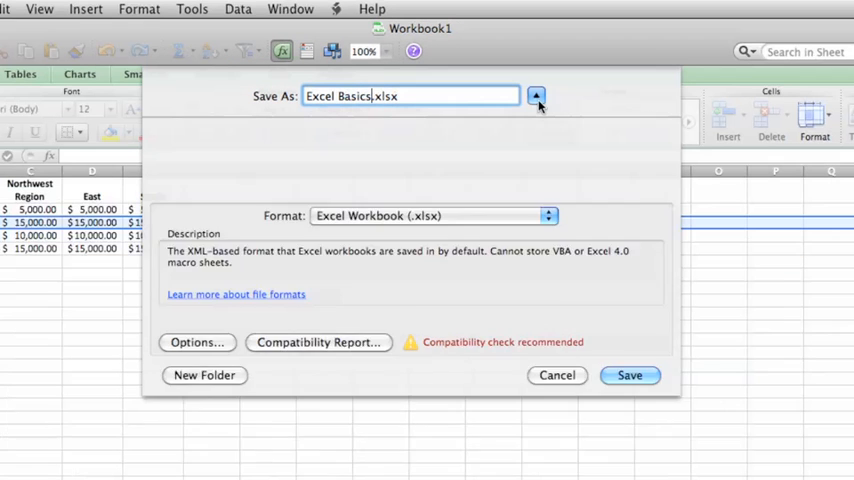
{"action": "left_click", "coordinate": [536, 95]}
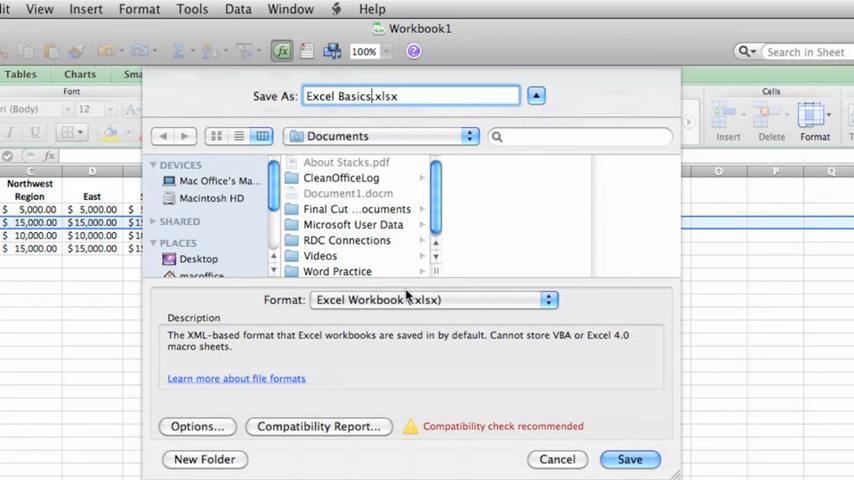
{"action": "left_click", "coordinate": [204, 459]}
{"action": "type", "text": "Excel Practice"}
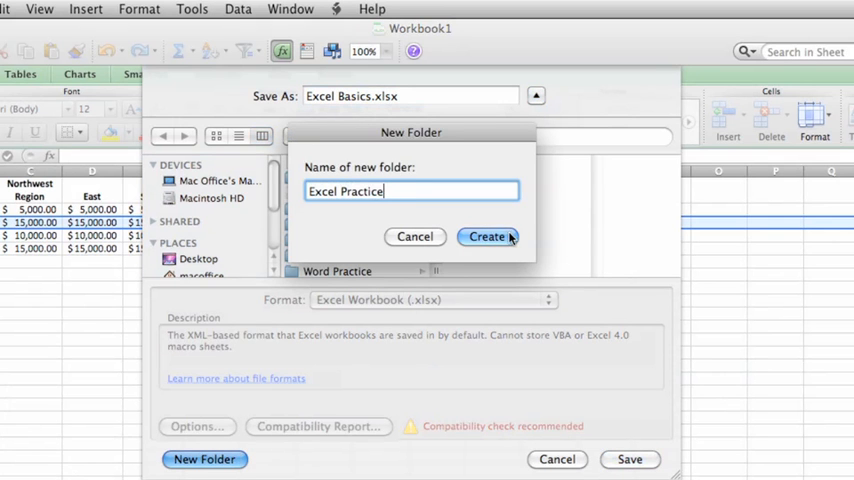
{"action": "left_click", "coordinate": [487, 236]}
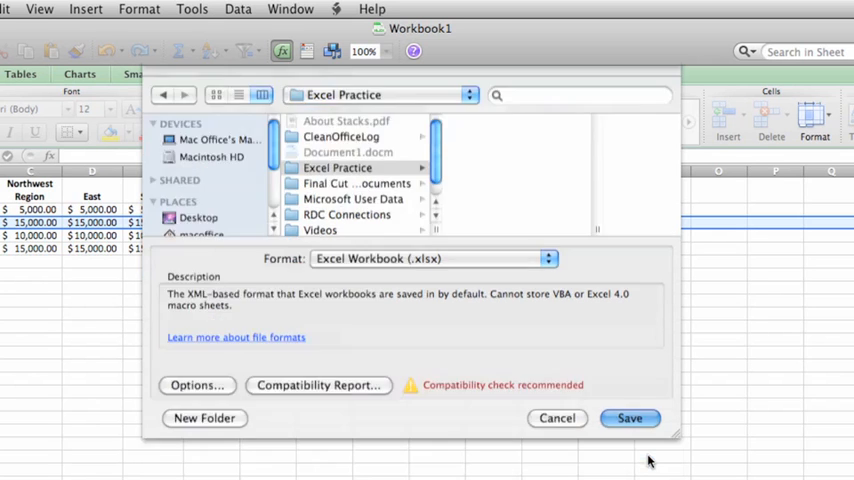
{"action": "left_click", "coordinate": [629, 418]}
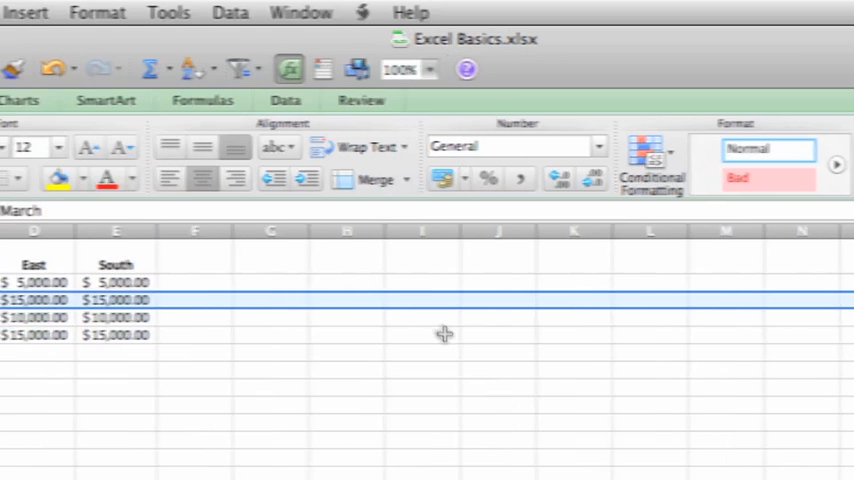
Open the File menu over the saved Excel Basics.xlsx workbook
{"action": "left_click", "coordinate": [140, 12]}
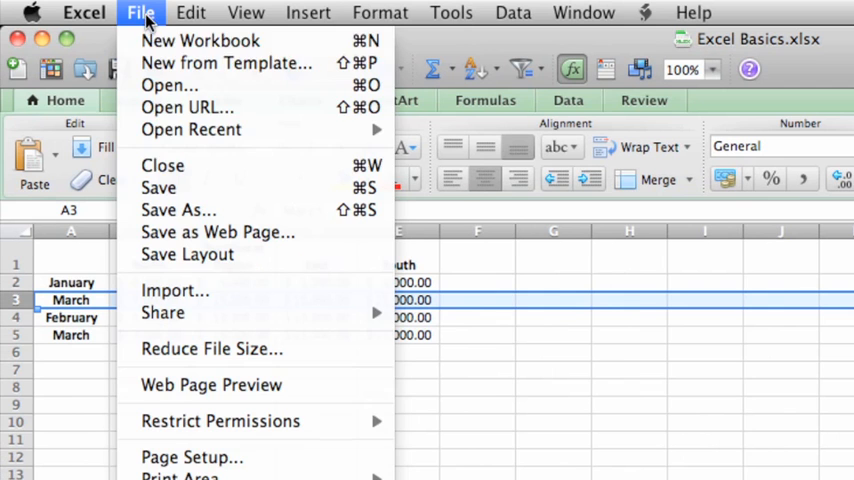
{"action": "mouse_move", "coordinate": [95, 47]}
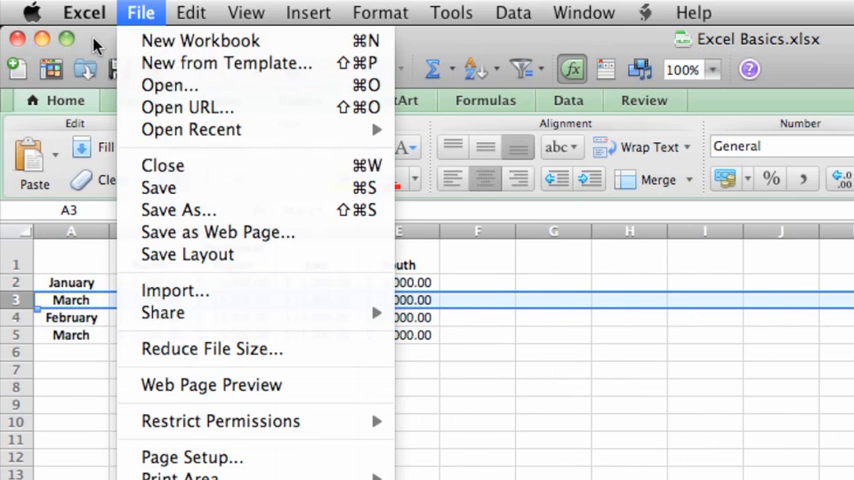
Close the Excel Basics workbook and show the Excel menu's Quit command
{"action": "left_click", "coordinate": [140, 12]}
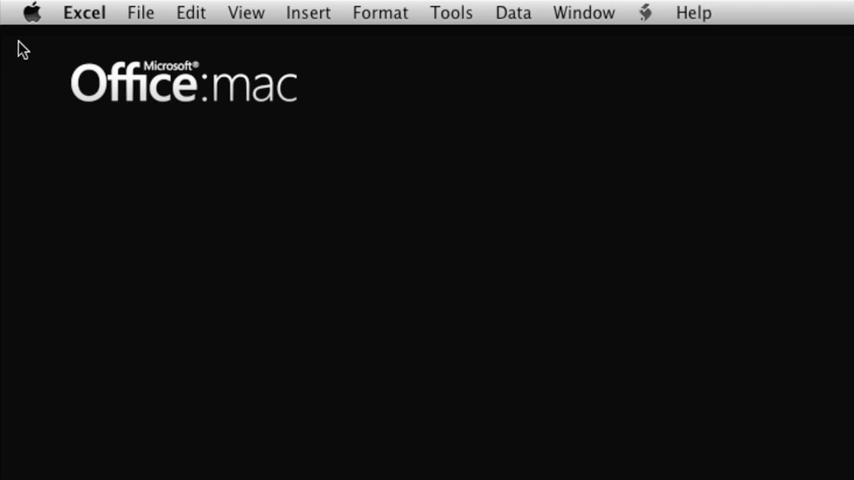
{"action": "mouse_move", "coordinate": [415, 28]}
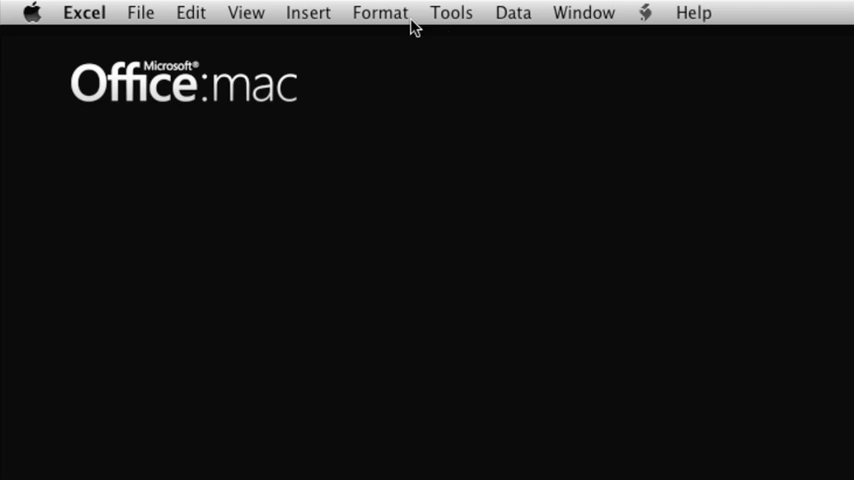
{"action": "mouse_move", "coordinate": [470, 50]}
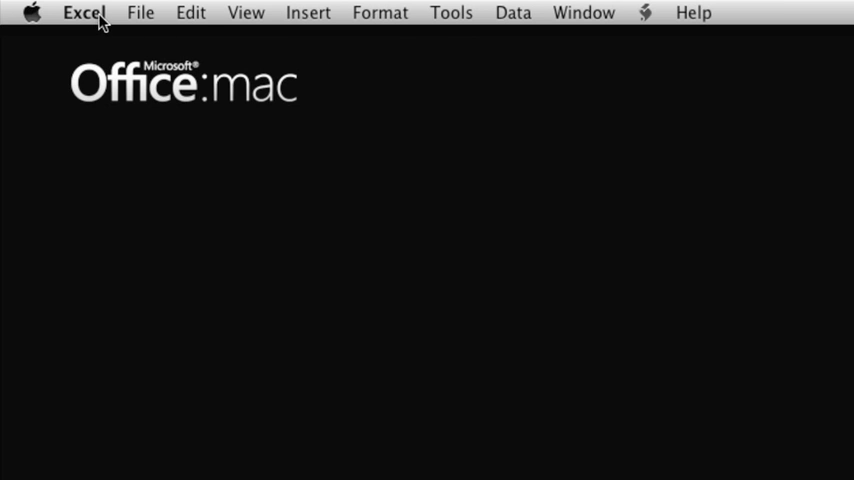
{"action": "left_click", "coordinate": [84, 12]}
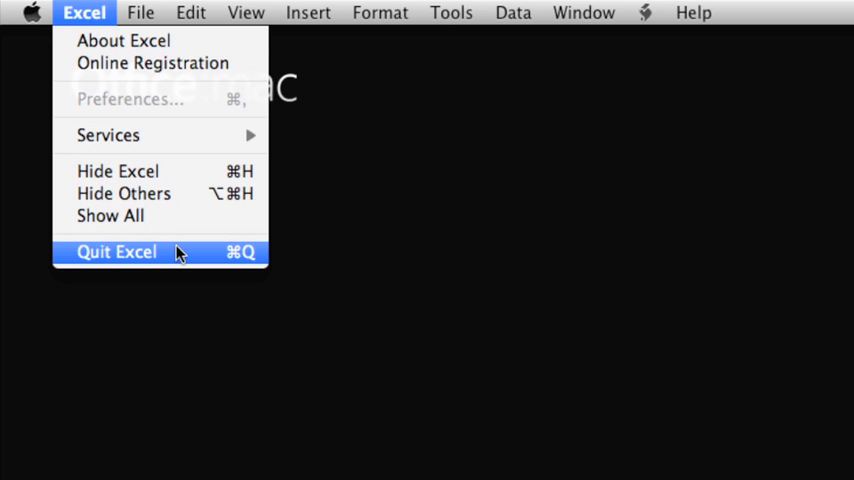
{"action": "mouse_move", "coordinate": [108, 20]}
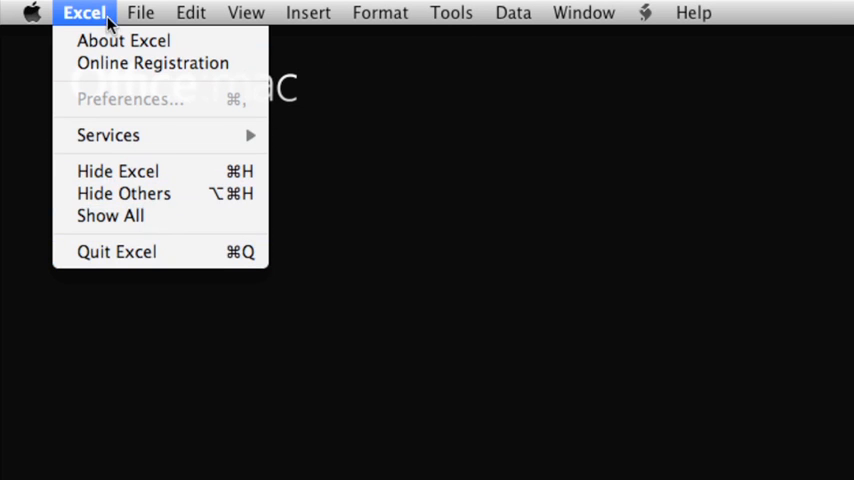
Show the File > Open Recent list with Excel Basics.xlsx
{"action": "left_click", "coordinate": [140, 12]}
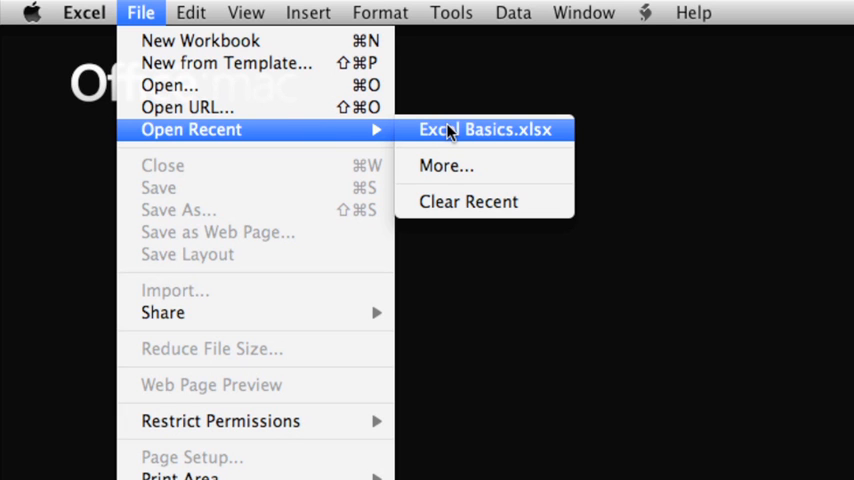
{"action": "mouse_move", "coordinate": [455, 137]}
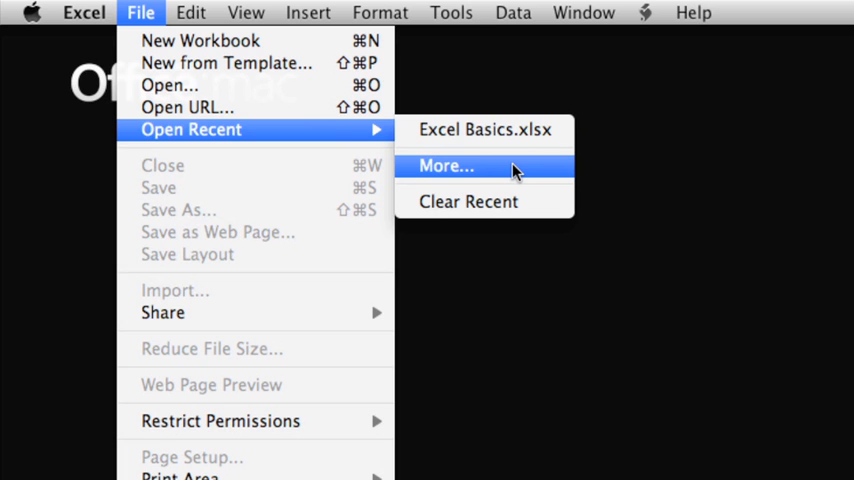
Reopen Excel Basics from the Workbook Gallery's Today list
{"action": "left_click", "coordinate": [446, 166]}
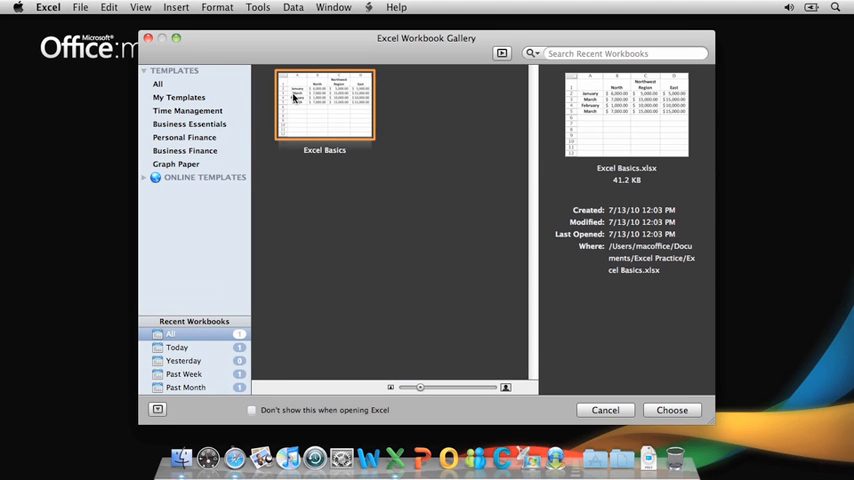
{"action": "mouse_move", "coordinate": [180, 352]}
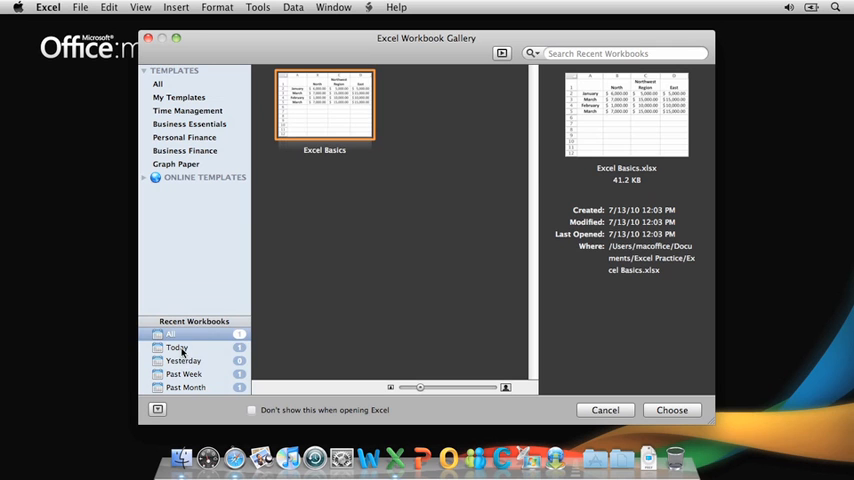
{"action": "left_click", "coordinate": [177, 347]}
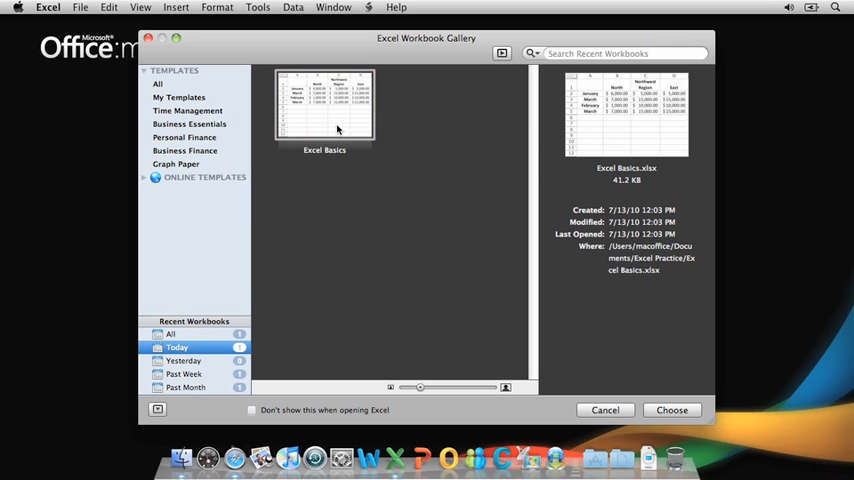
{"action": "left_click", "coordinate": [324, 105]}
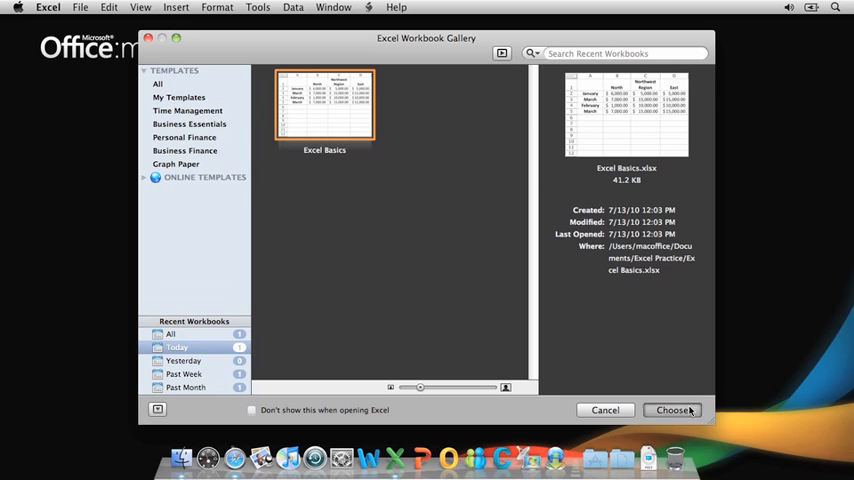
{"action": "left_click", "coordinate": [673, 410]}
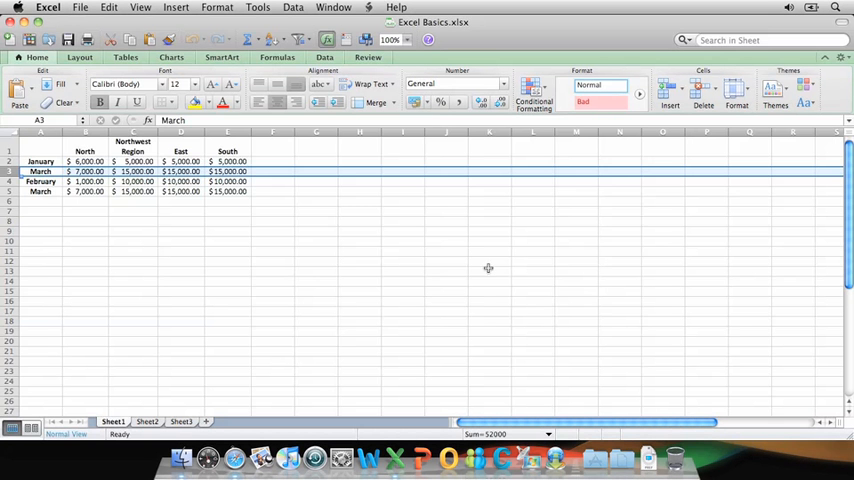
{"action": "mouse_move", "coordinate": [394, 187]}
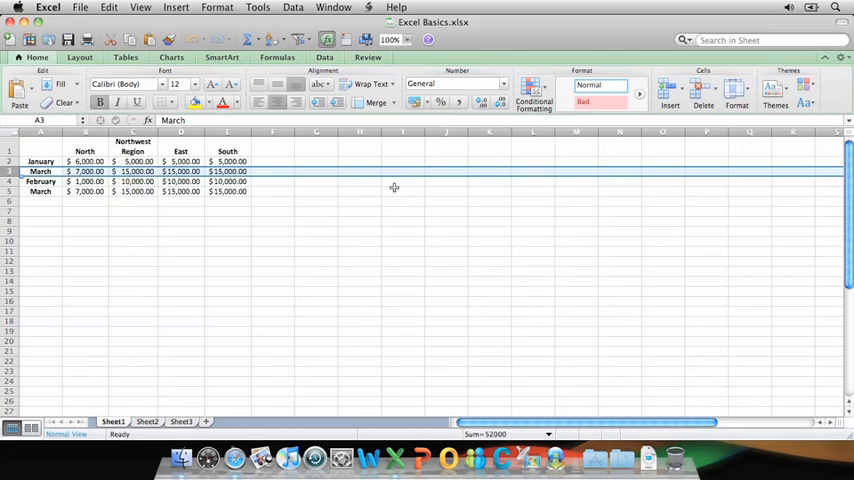